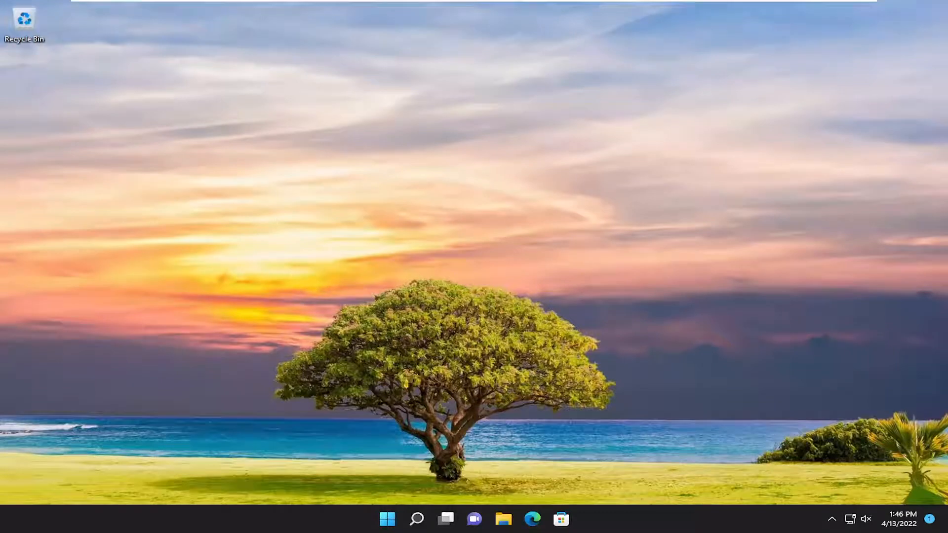
mouse_move(646, 301)
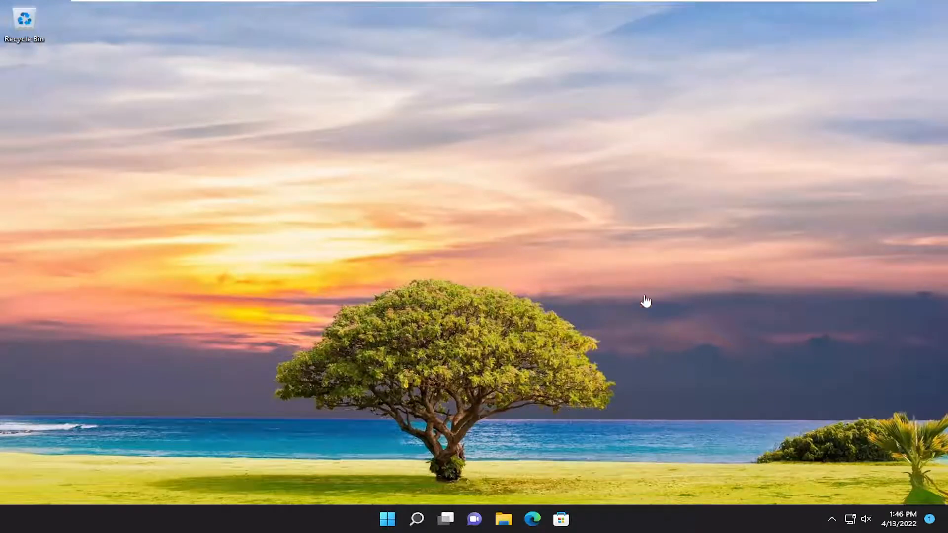
Step: Search Windows for 'settings' and launch the Settings app from the results
left_click(415, 518)
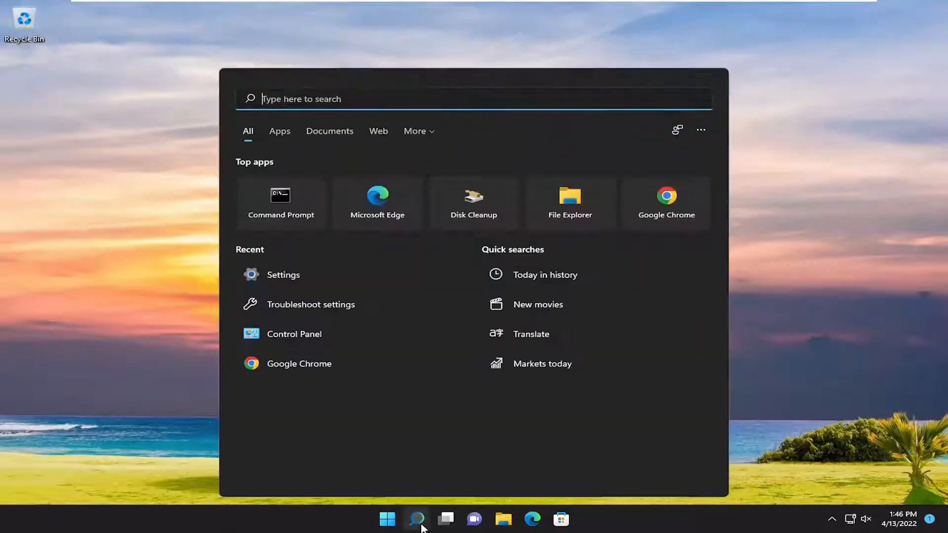
type("settib")
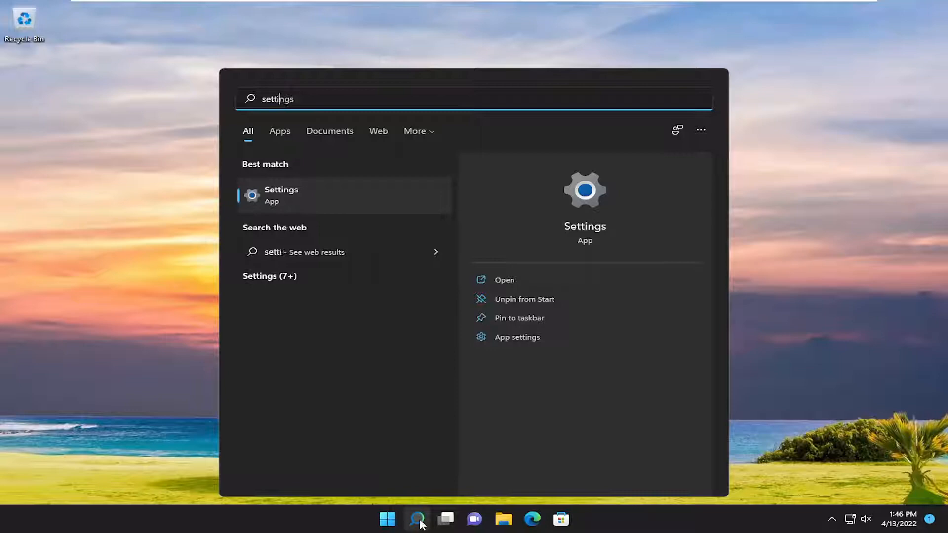
left_click(281, 195)
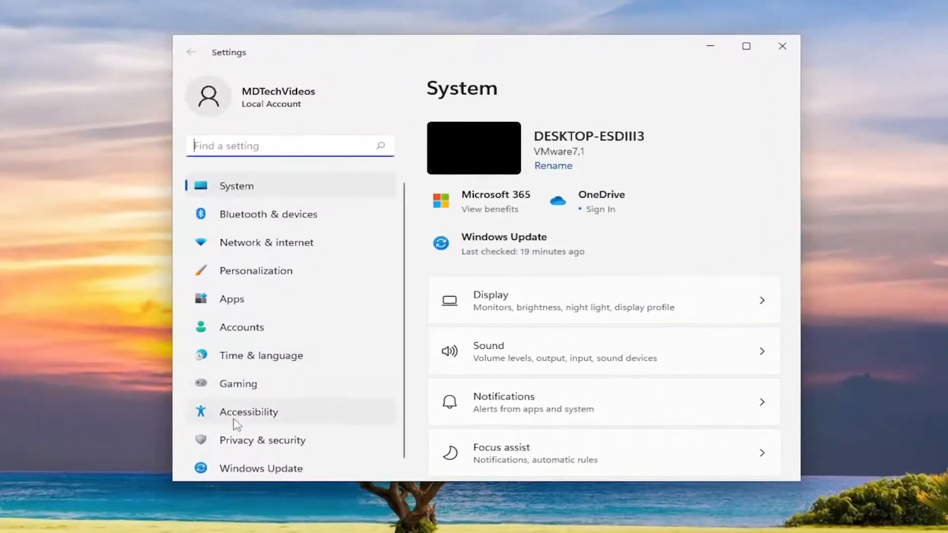
Step: Go to Accessibility and open its Text size page
left_click(248, 411)
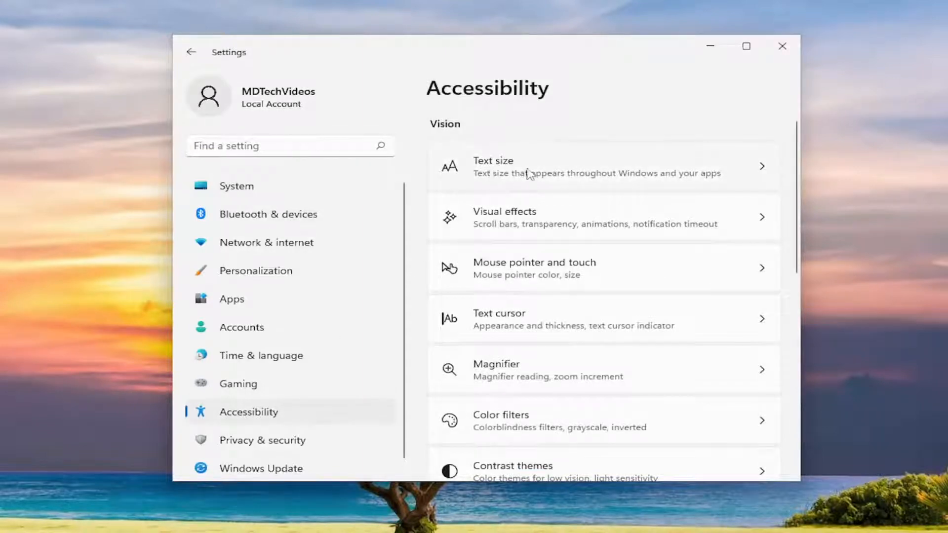
left_click(603, 166)
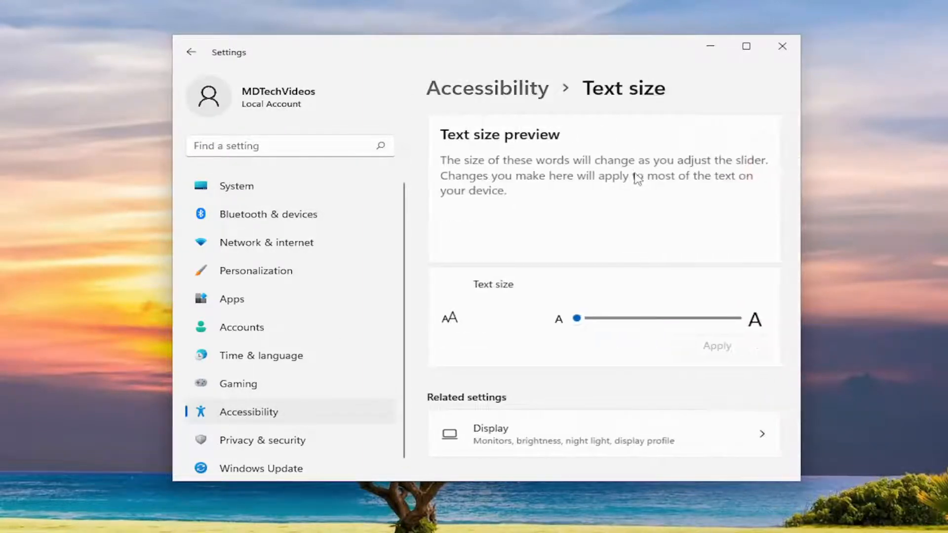
Step: Preview text sizes of 117%, 115%, 225% and 112%, settling on 129% unapplied
left_click_drag(577, 318, 600, 318)
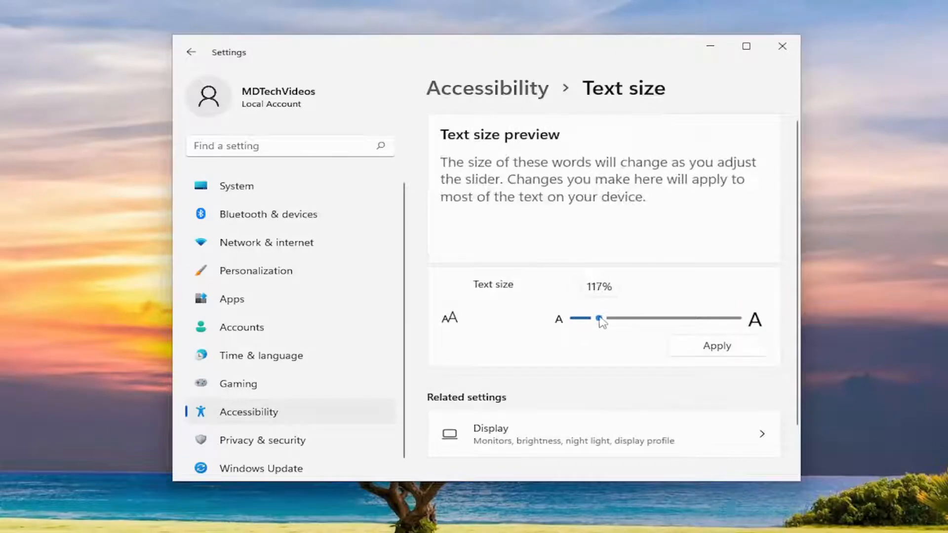
left_click_drag(598, 320, 601, 319)
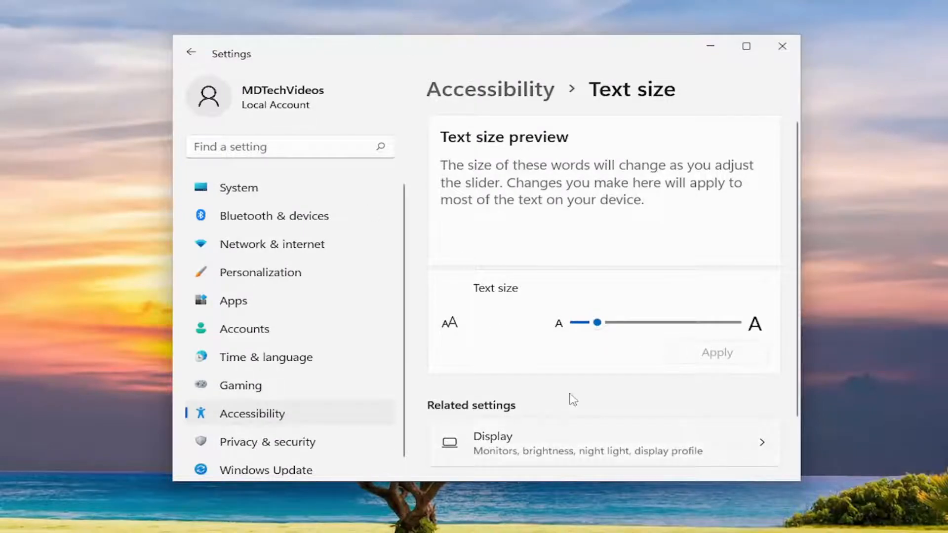
left_click_drag(597, 322, 597, 322)
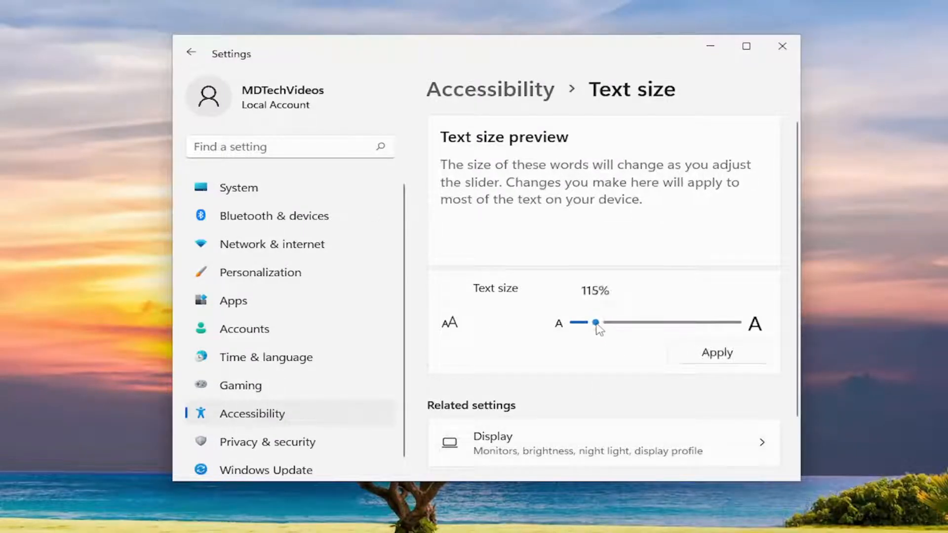
left_click_drag(594, 322, 736, 323)
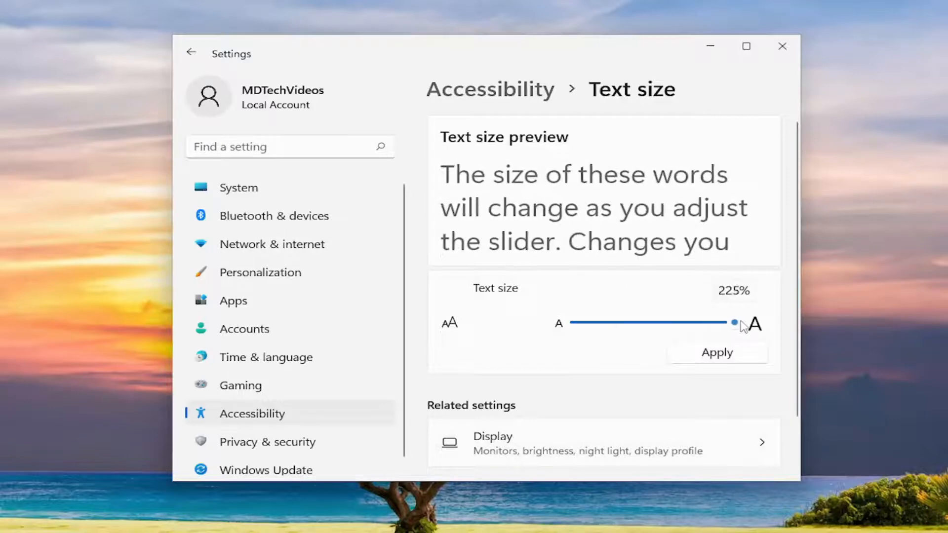
left_click_drag(732, 322, 592, 322)
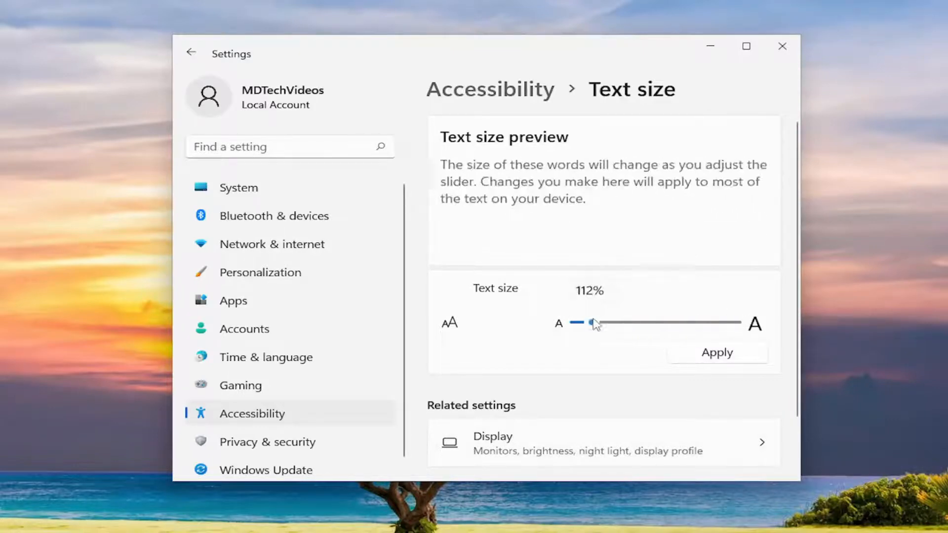
left_click_drag(592, 322, 616, 322)
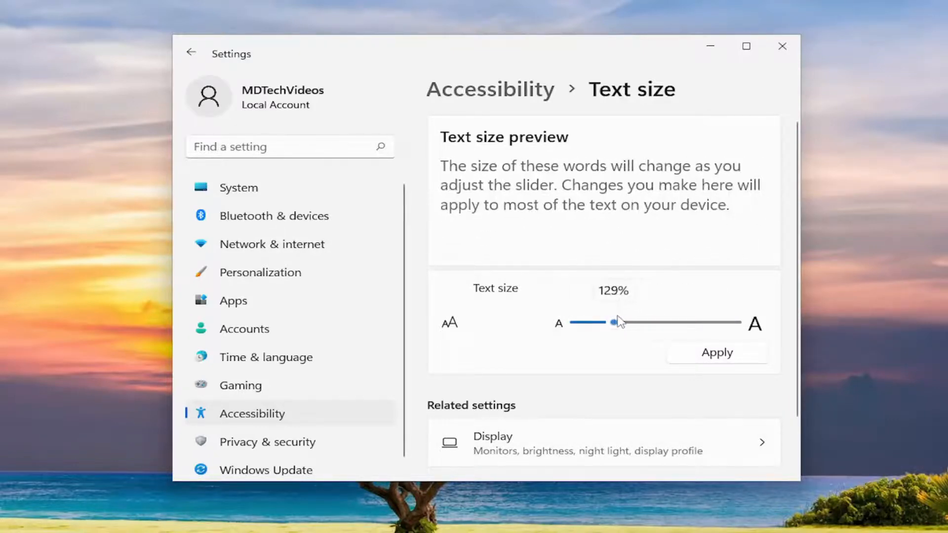
Step: Slide the text size back to 100% and apply it
left_click_drag(617, 322, 575, 322)
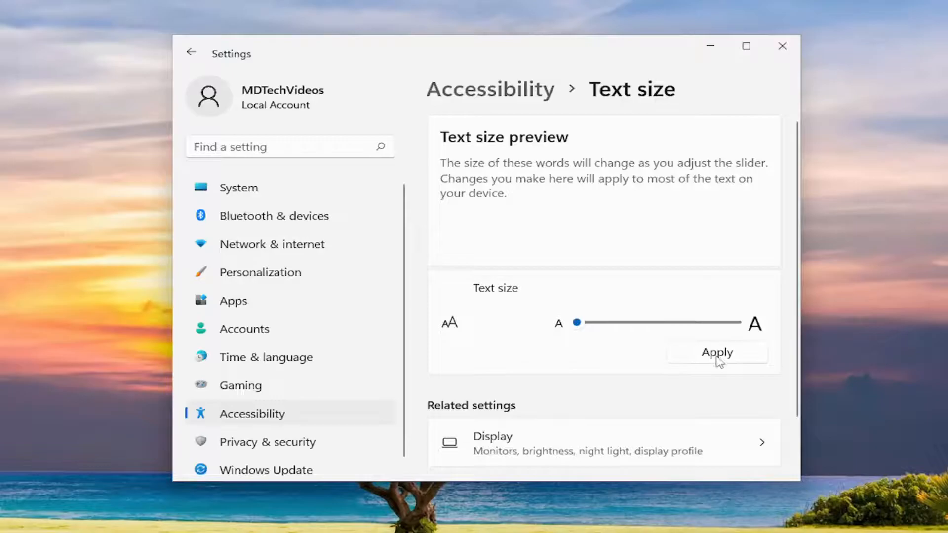
left_click(716, 352)
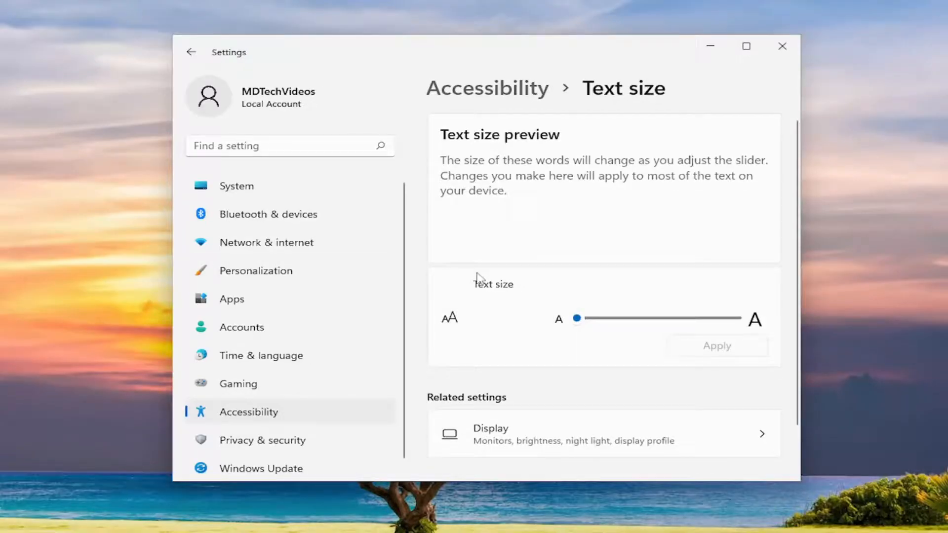
mouse_move(799, 72)
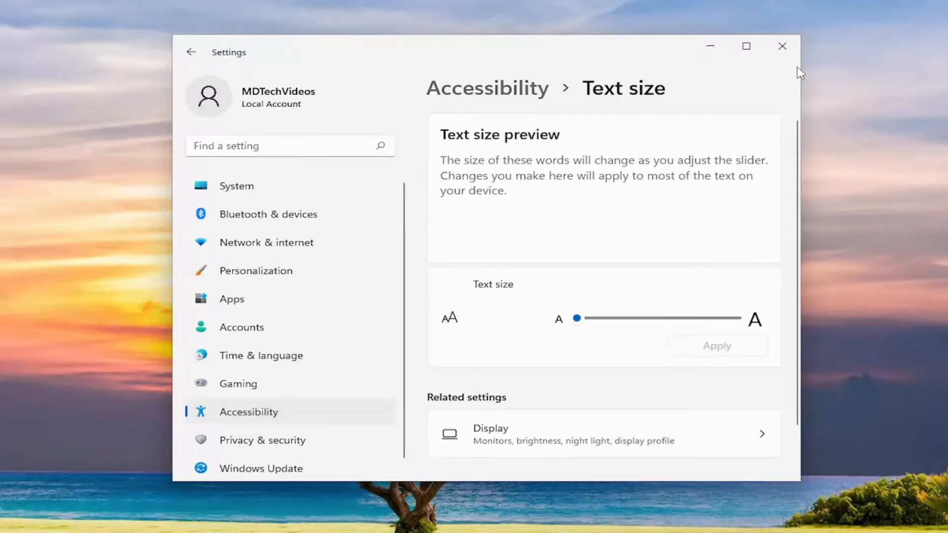